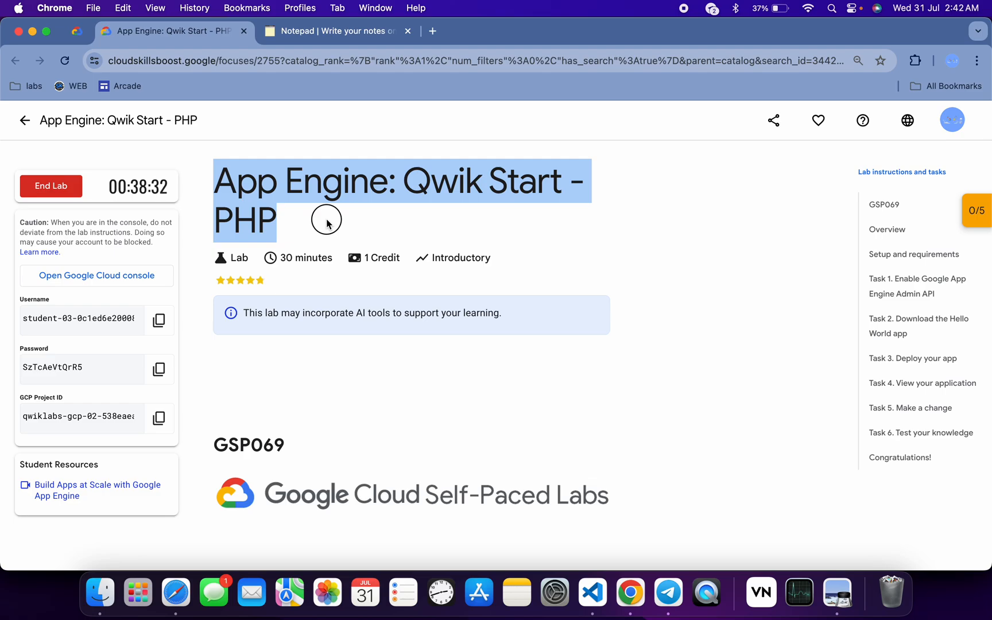
- Launch the lab's Google Cloud console, then return to the Notepad holding the setup commands
left_click(97, 275)
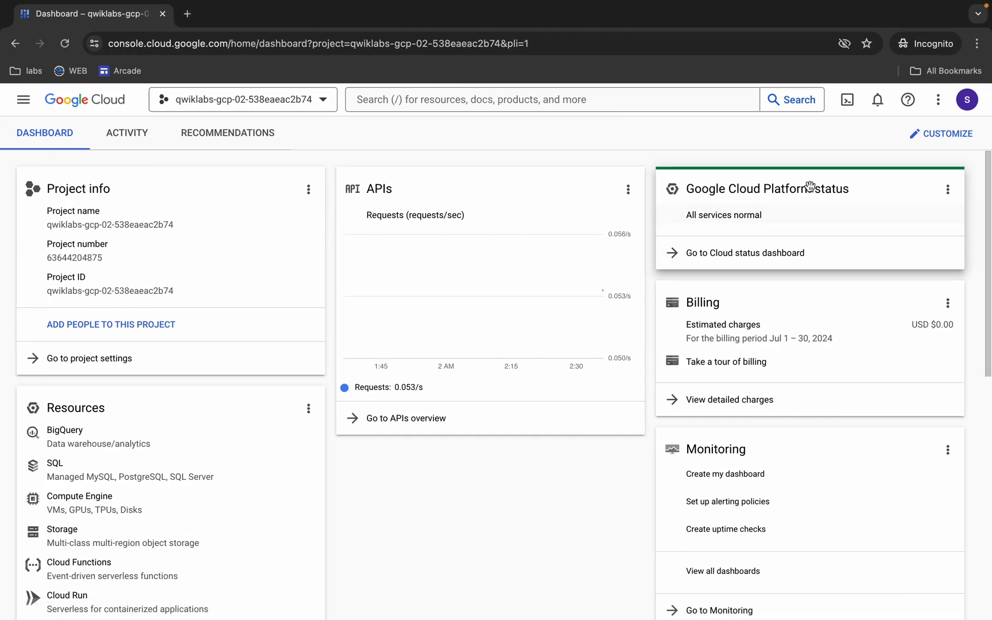
left_click(847, 99)
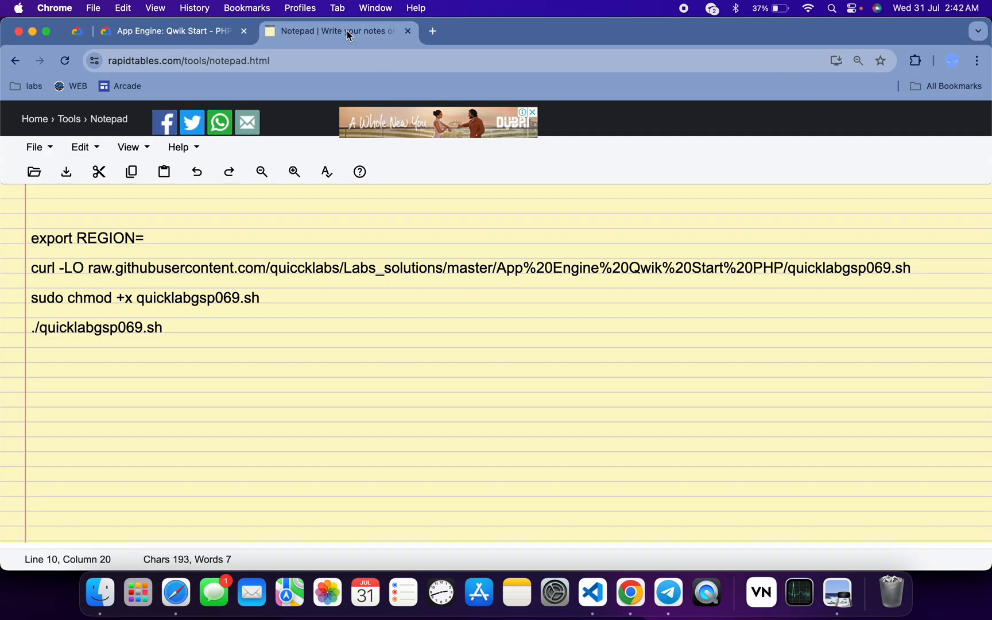
- Copy europe-west1 from the lab's Deploy your app task for the REGION= export line in Notepad
left_click(168, 30)
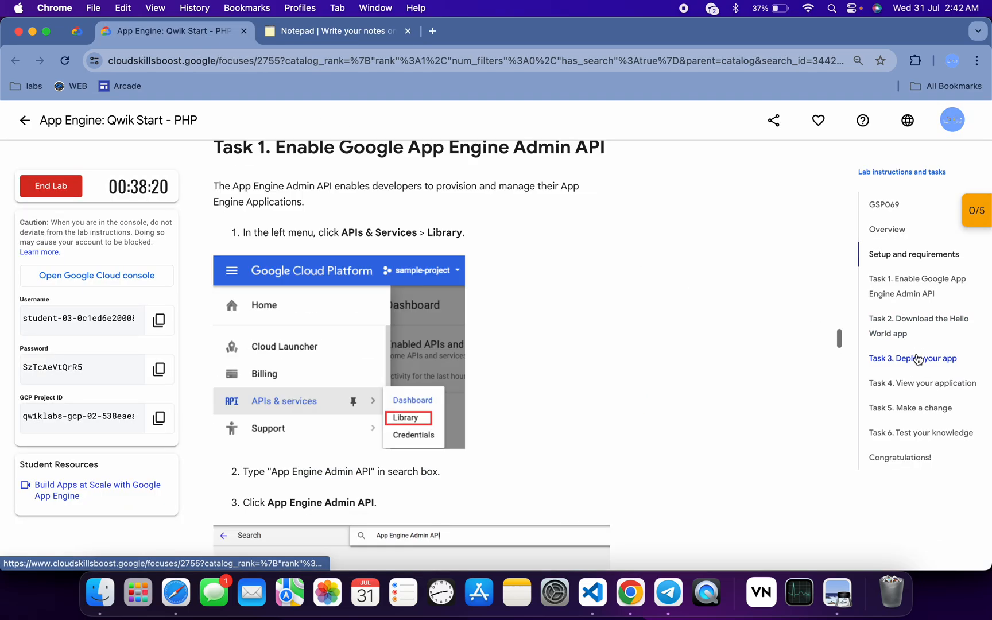
left_click(913, 358)
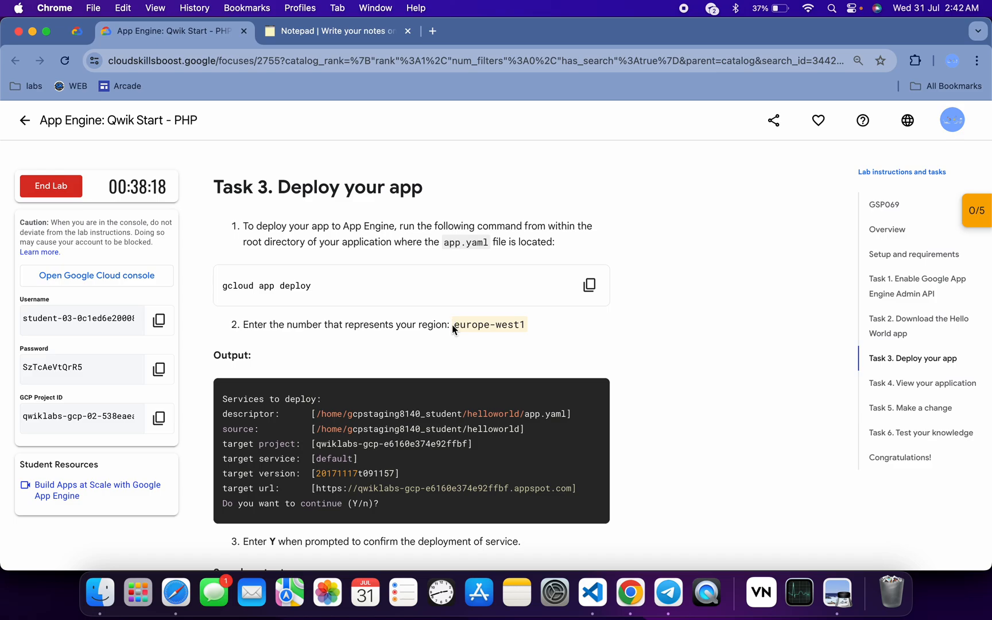
double_click(489, 325)
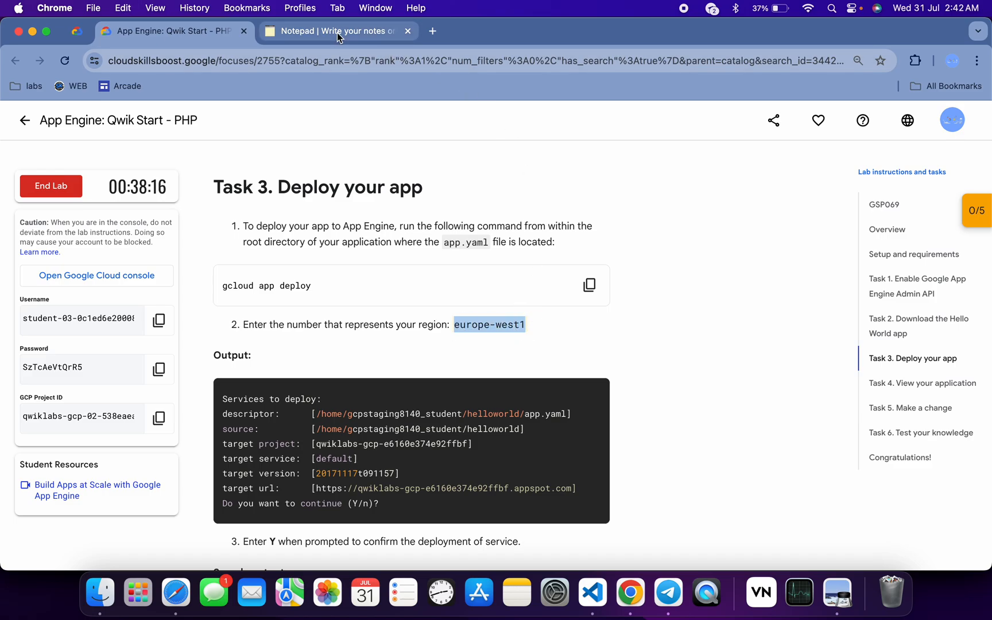
left_click(338, 31)
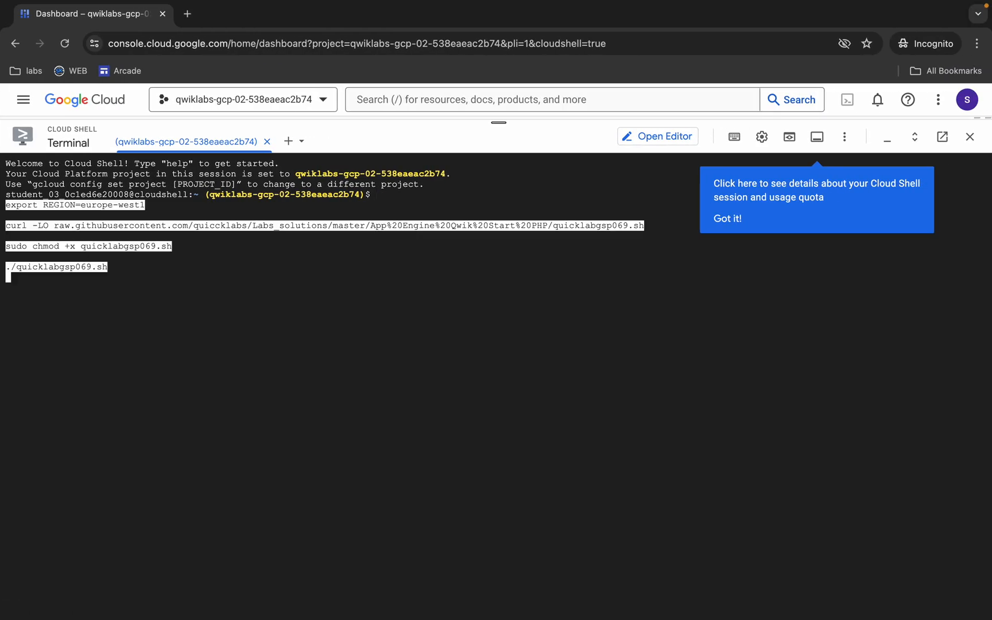
- Run the pasted script in Cloud Shell, authorize credentials, and return to the lab instructions
key("Return")
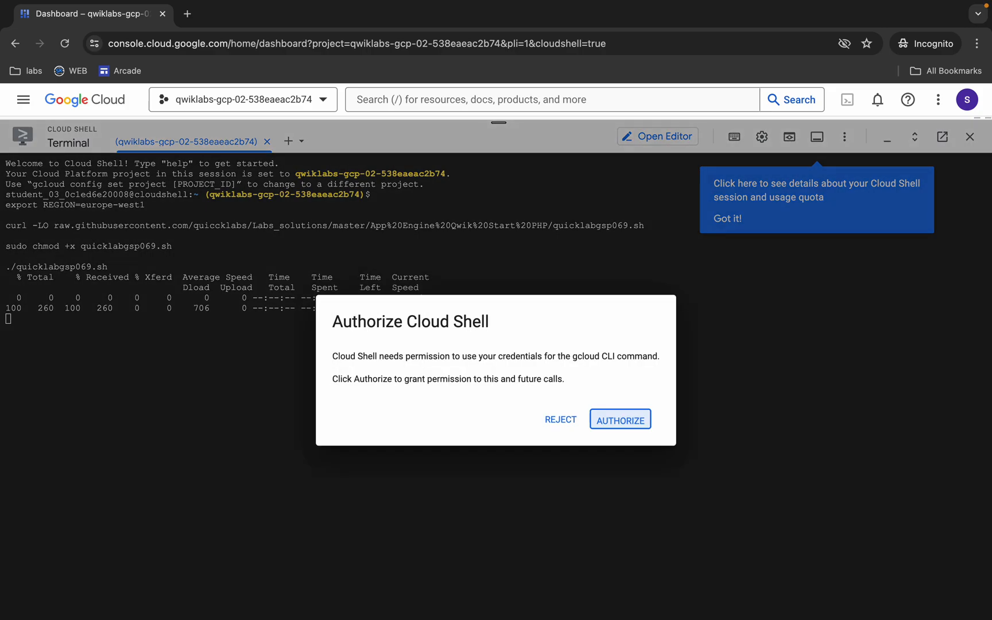
left_click(619, 419)
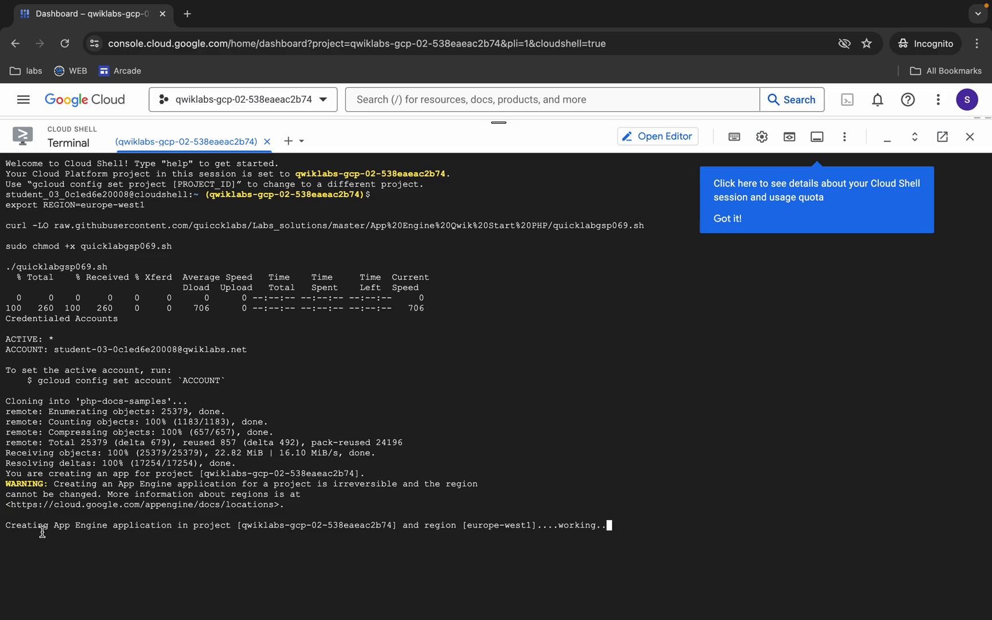
left_click(337, 30)
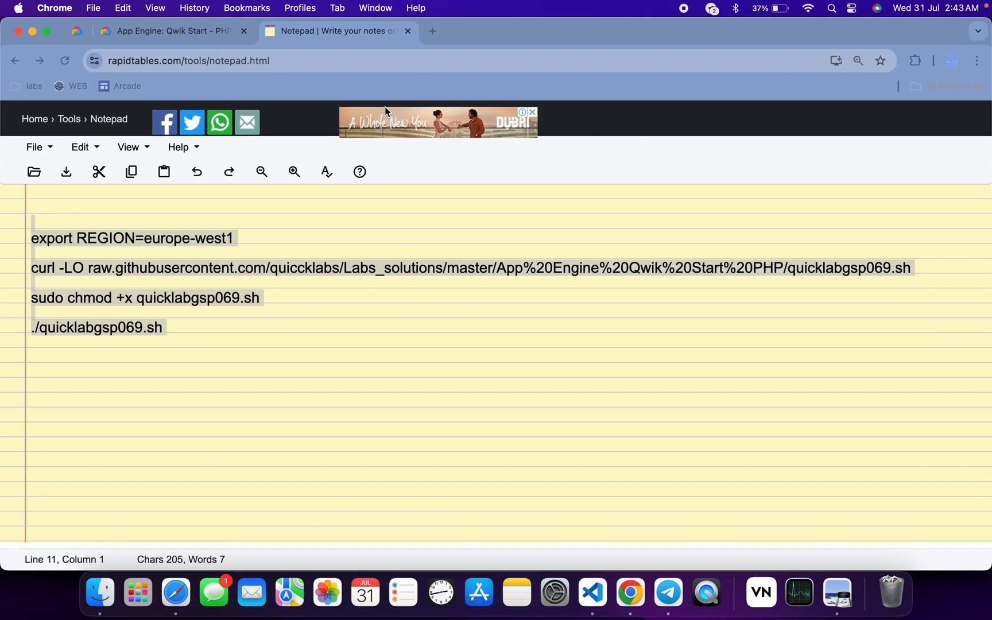
left_click(171, 31)
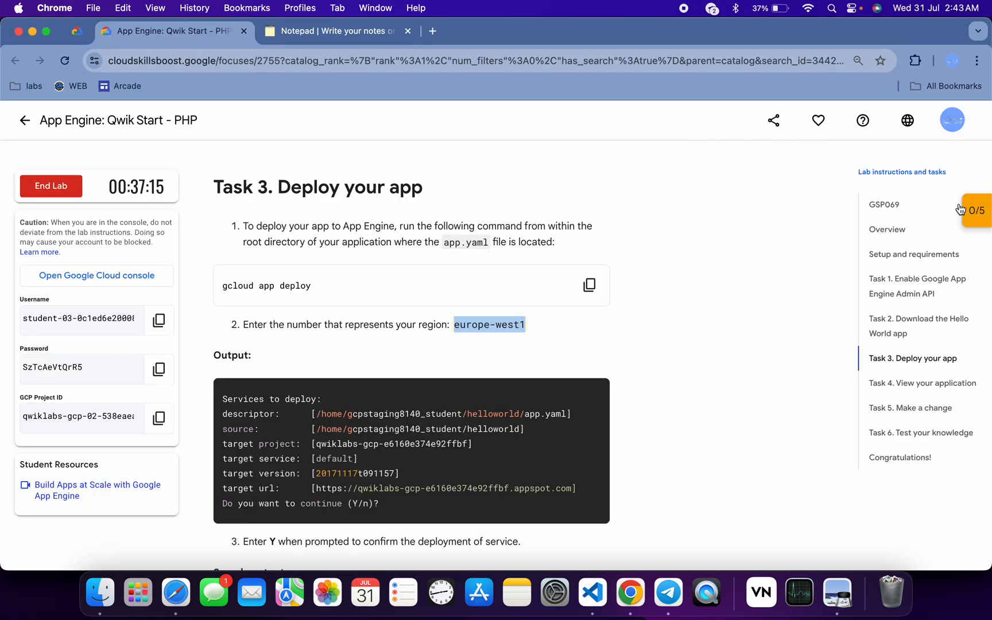
- Check progress on the Deploy a PHP App checkpoint to reach a 5/5 lab score
left_click(974, 210)
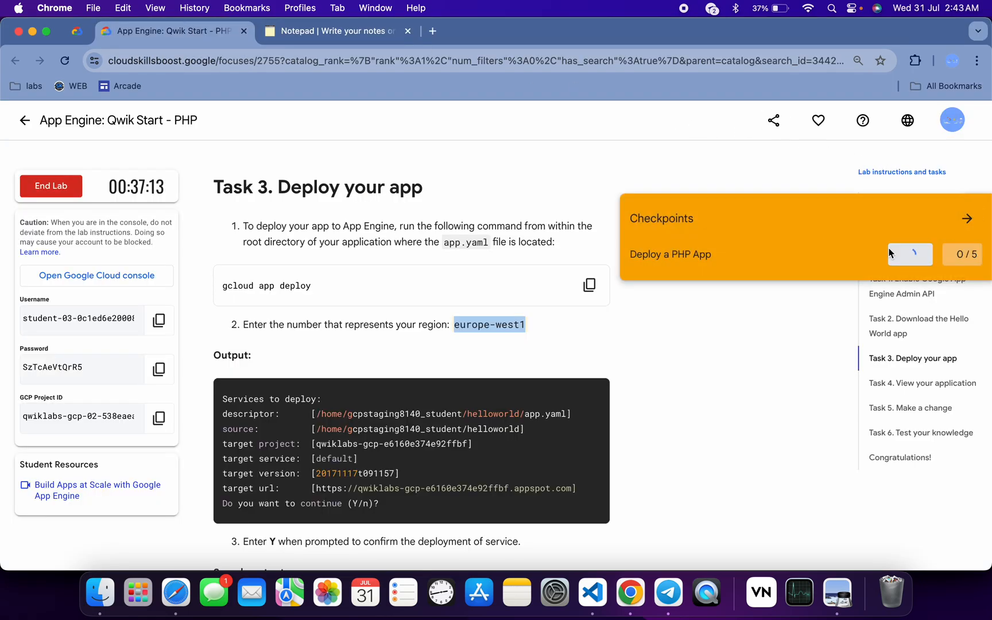
left_click(877, 254)
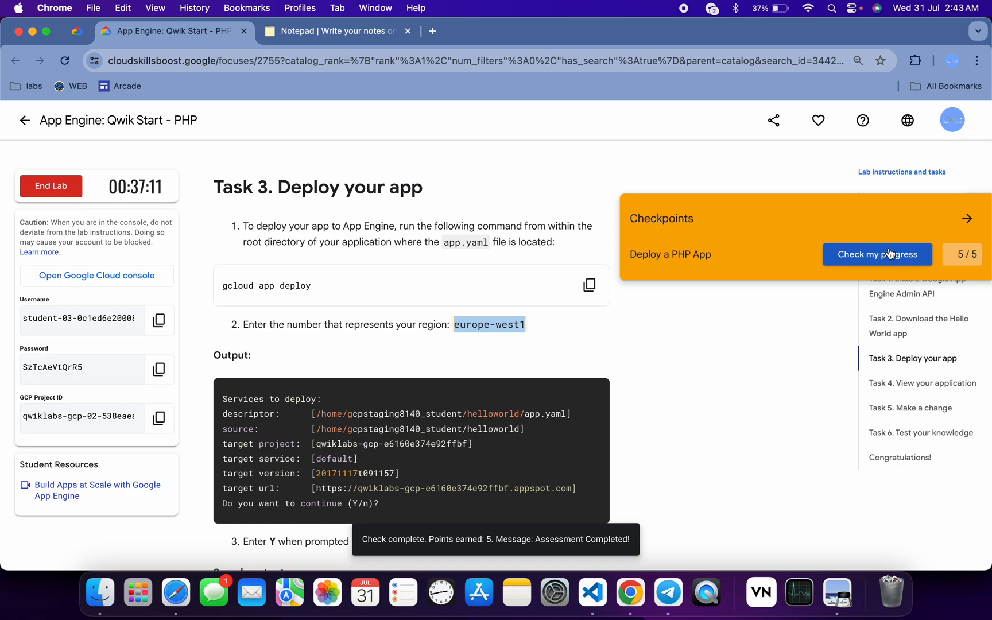
mouse_move(916, 247)
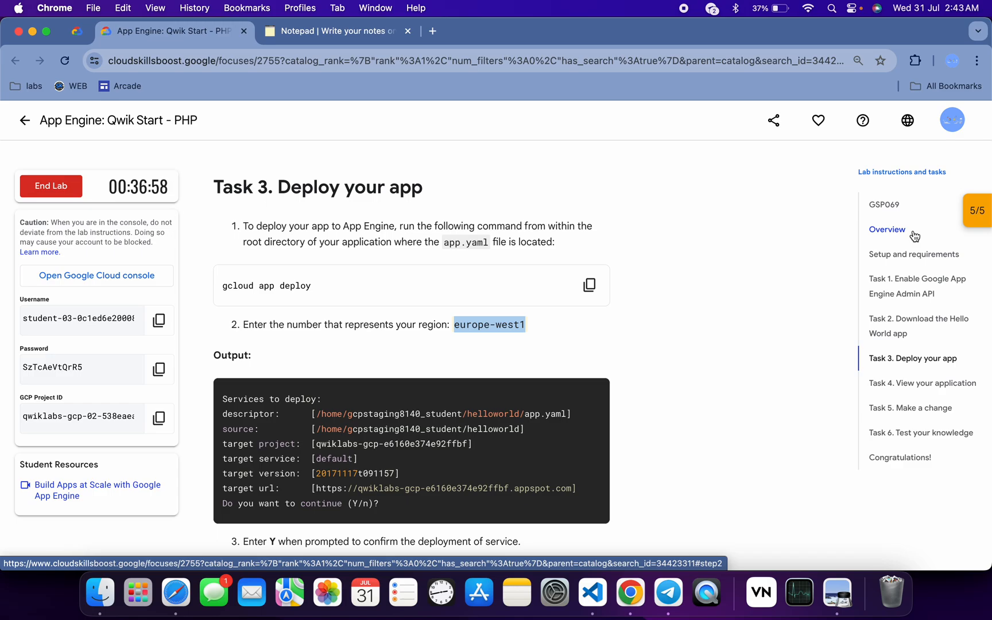
mouse_move(856, 194)
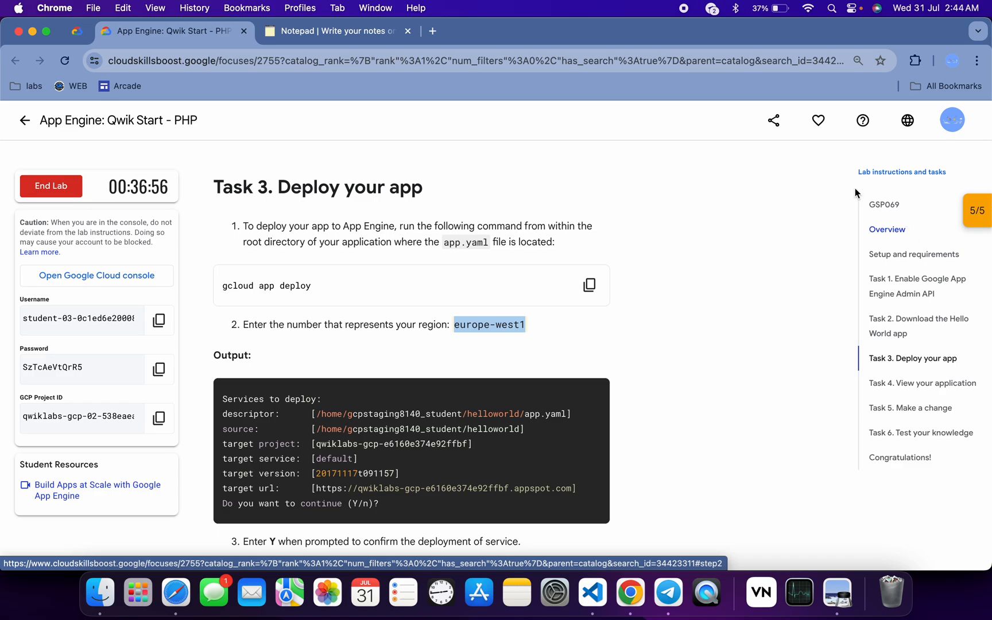